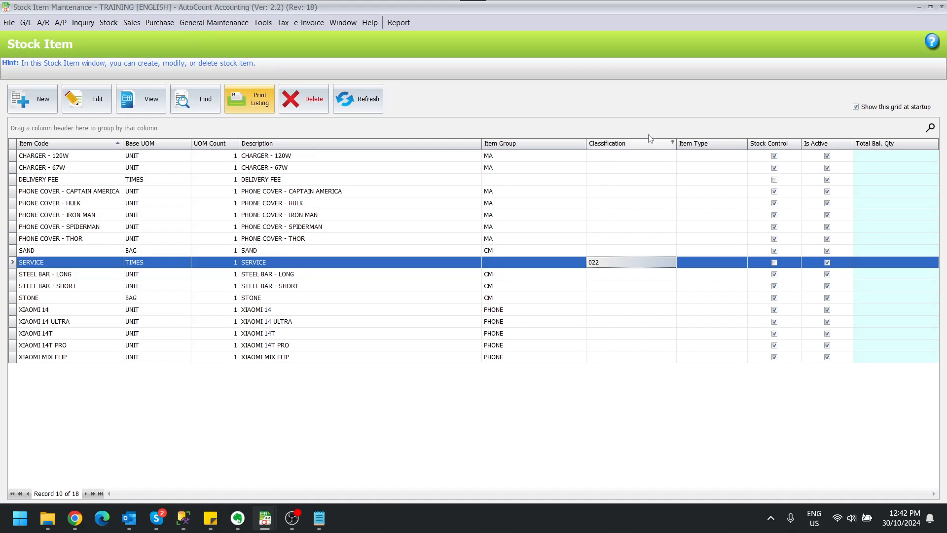
mouse_move(183, 268)
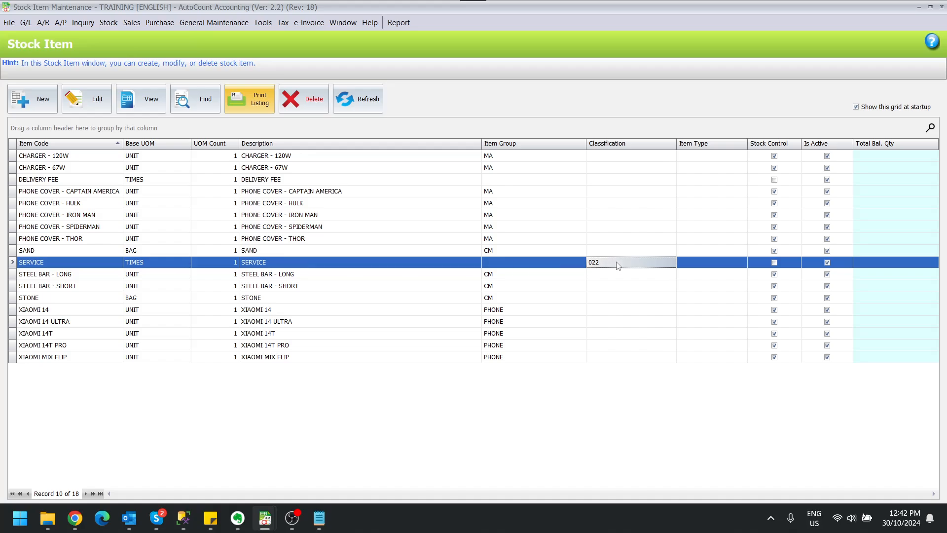
mouse_move(597, 270)
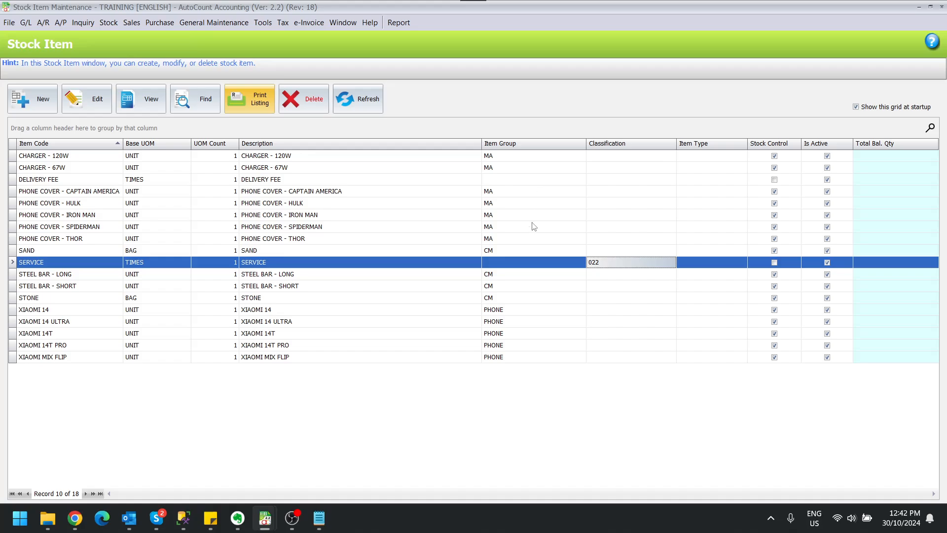
mouse_move(529, 228)
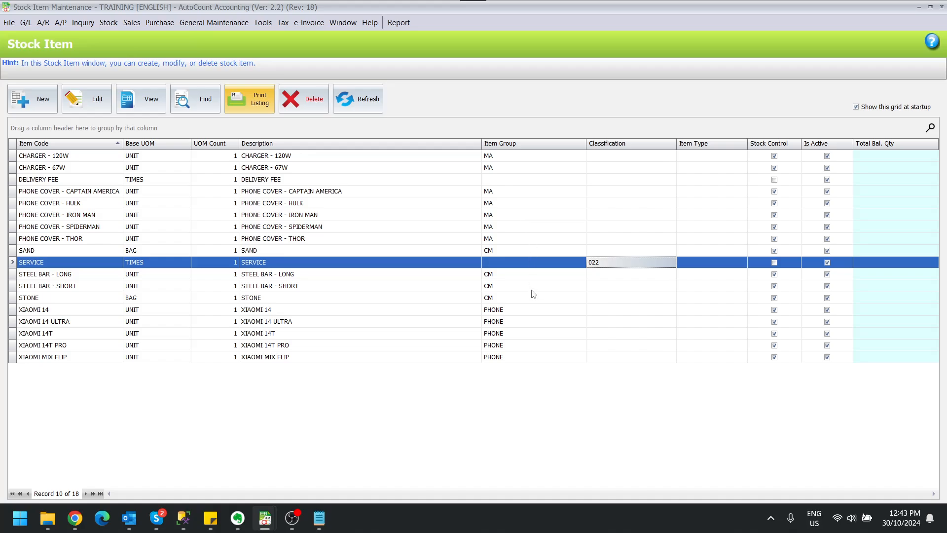
mouse_move(102, 231)
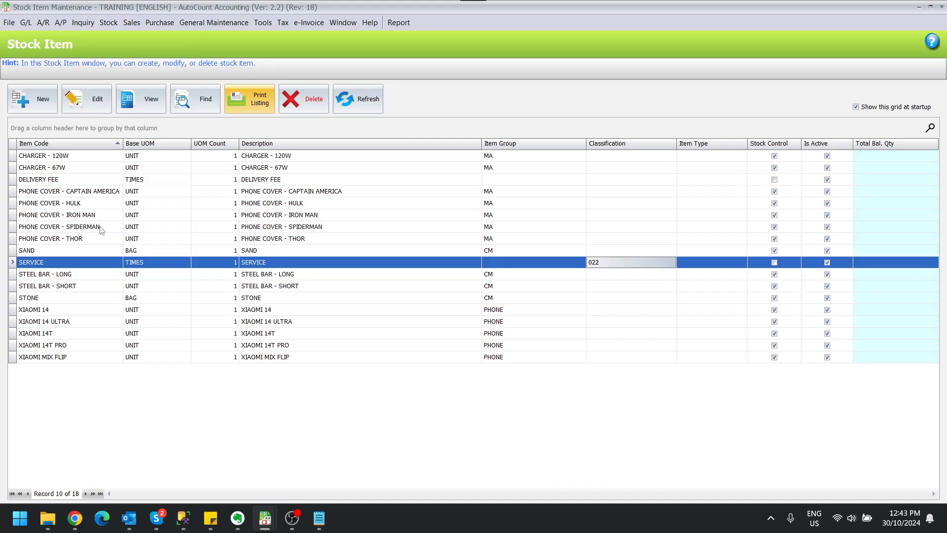
mouse_move(387, 307)
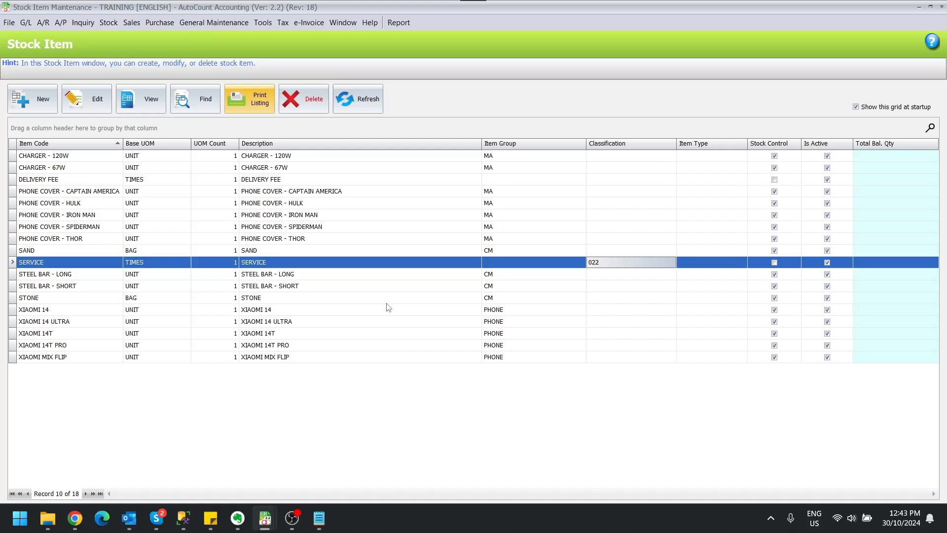
mouse_move(509, 162)
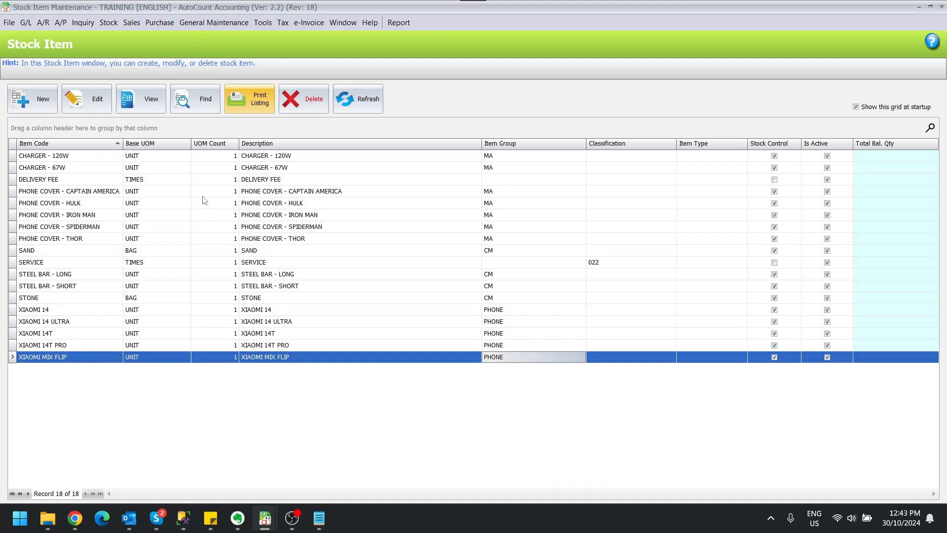
Search stock items by item group 'phone' and check all five Xiaomi models.
left_click(204, 99)
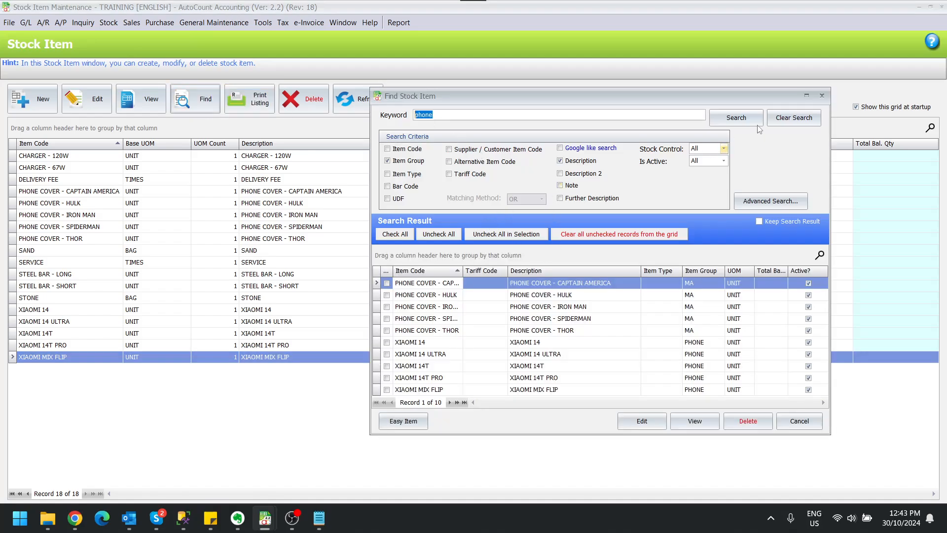
left_click(793, 118)
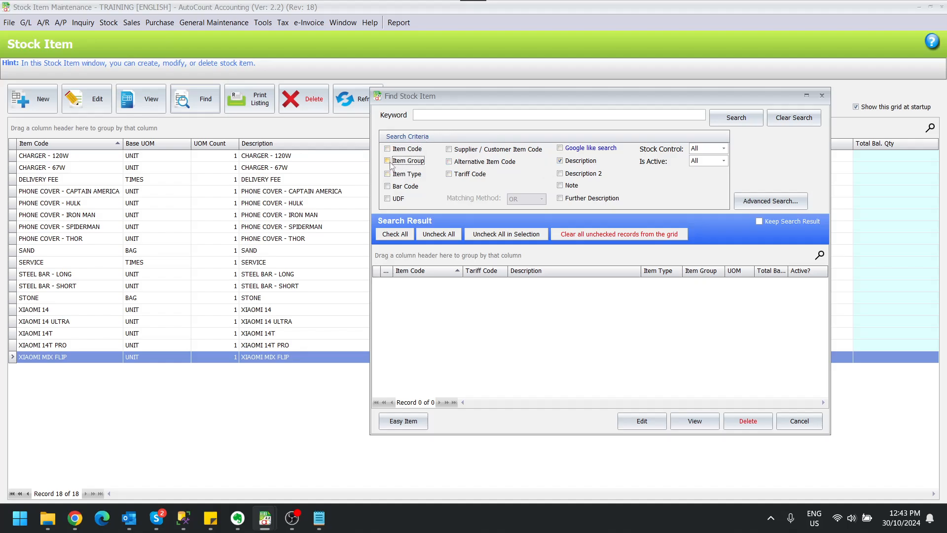
left_click(388, 161)
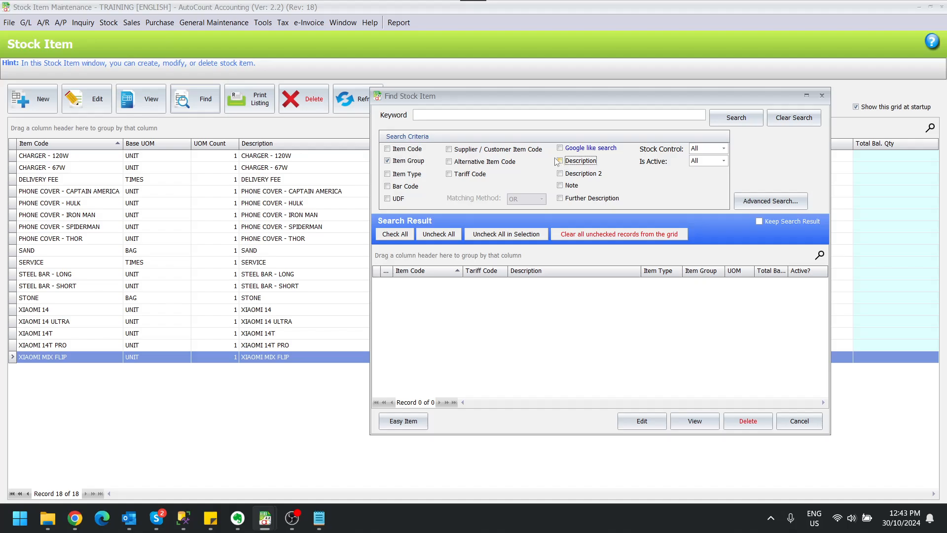
type("p")
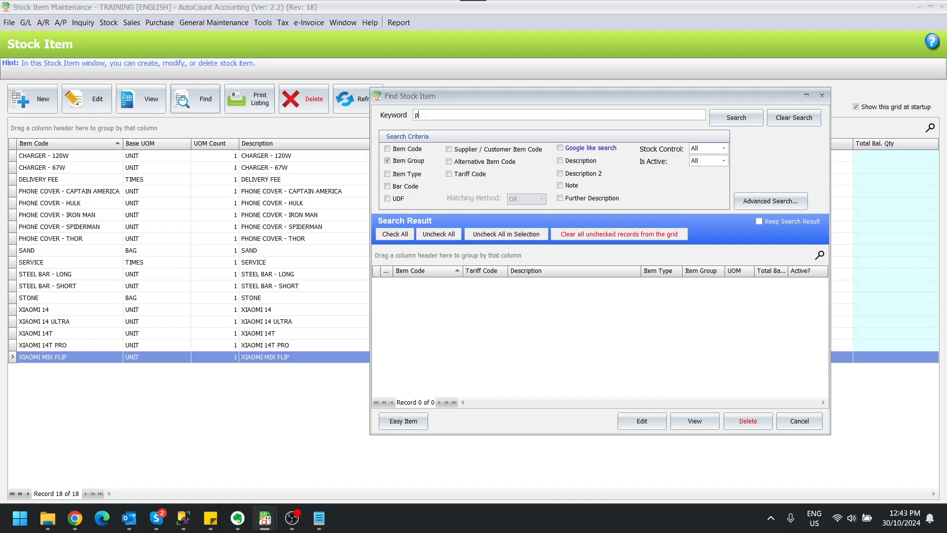
type("hone")
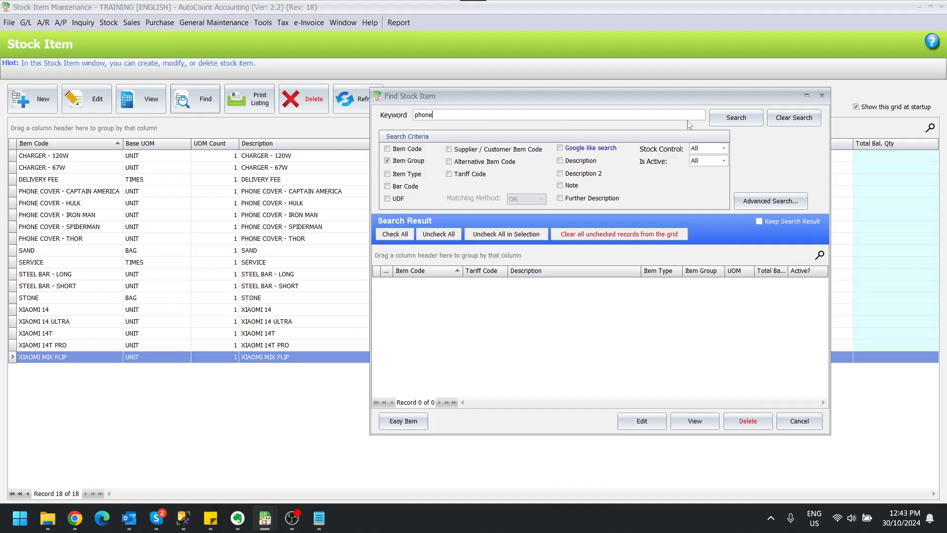
left_click(735, 118)
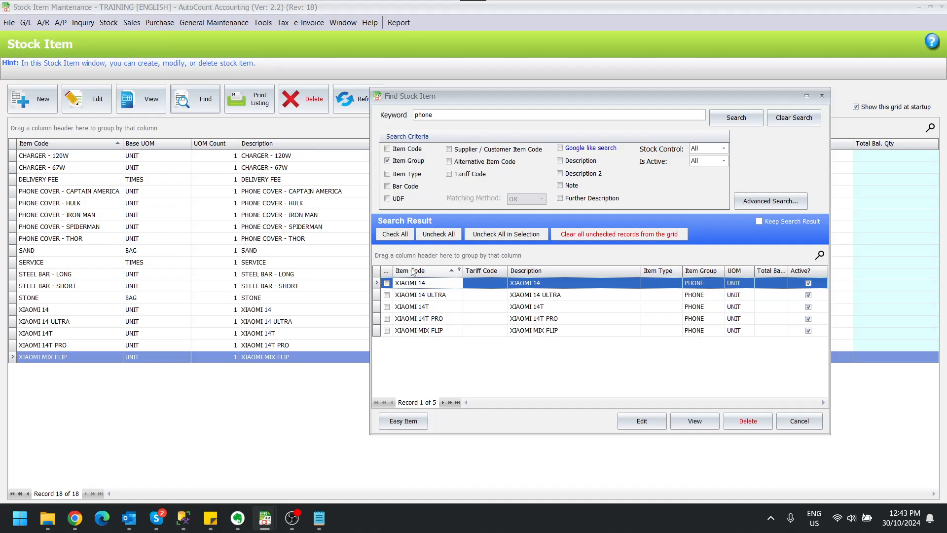
left_click(394, 234)
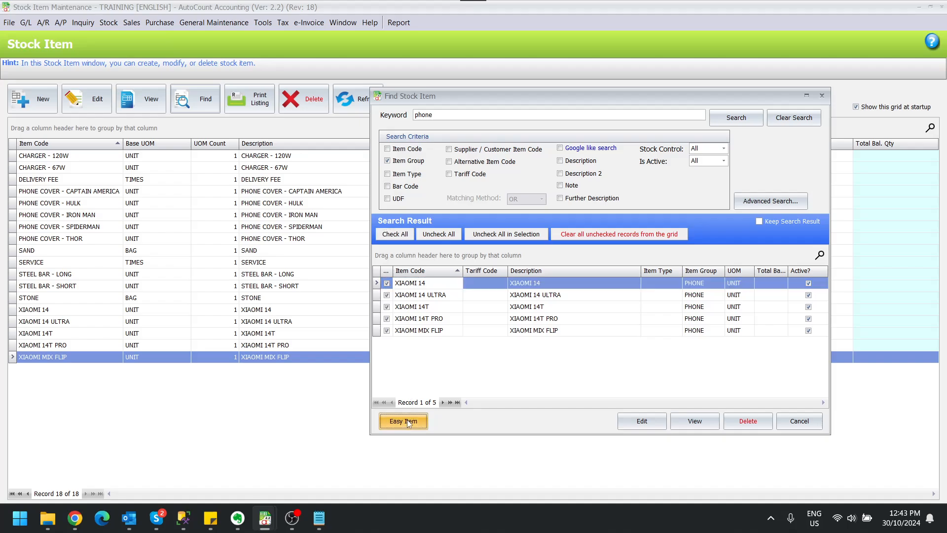
Load the ticked phones into Easy Item and open Range Set for them.
left_click(403, 421)
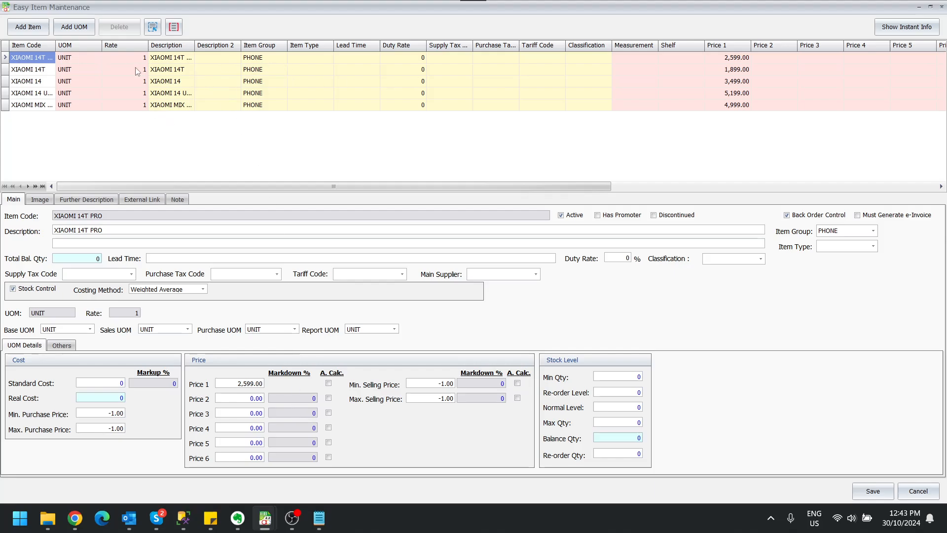
mouse_move(706, 65)
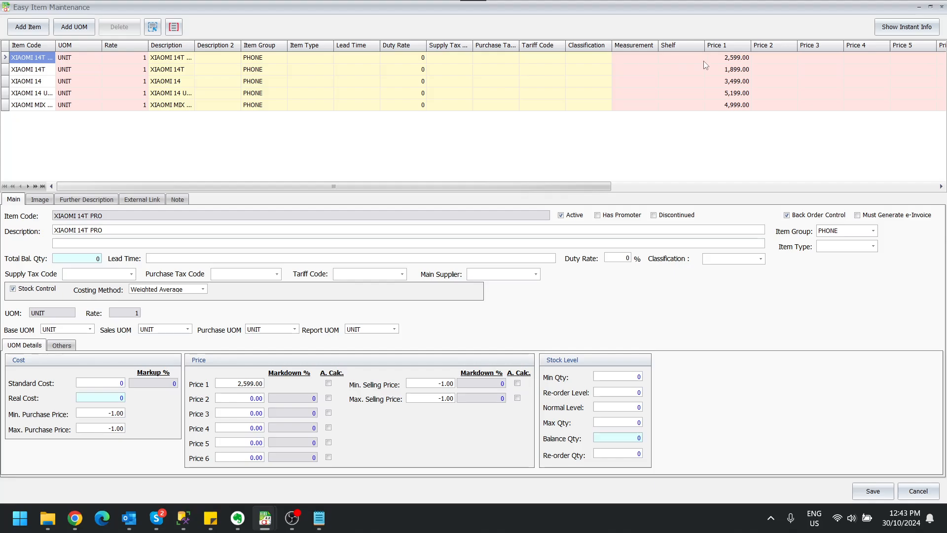
mouse_move(691, 185)
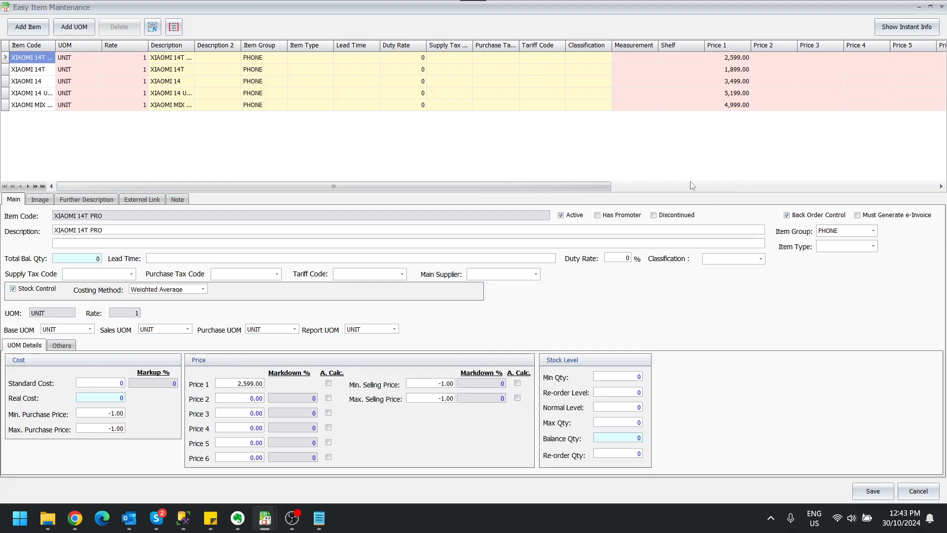
mouse_move(526, 153)
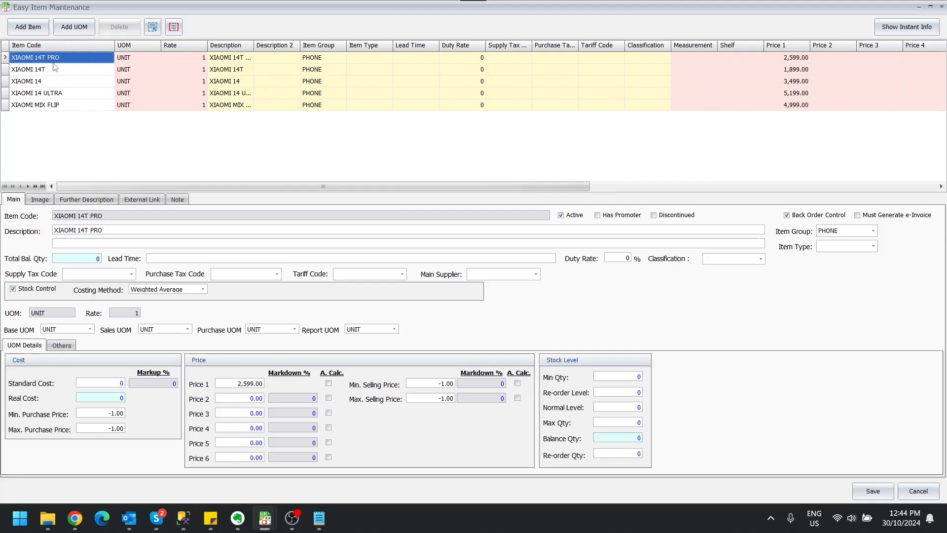
mouse_move(111, 107)
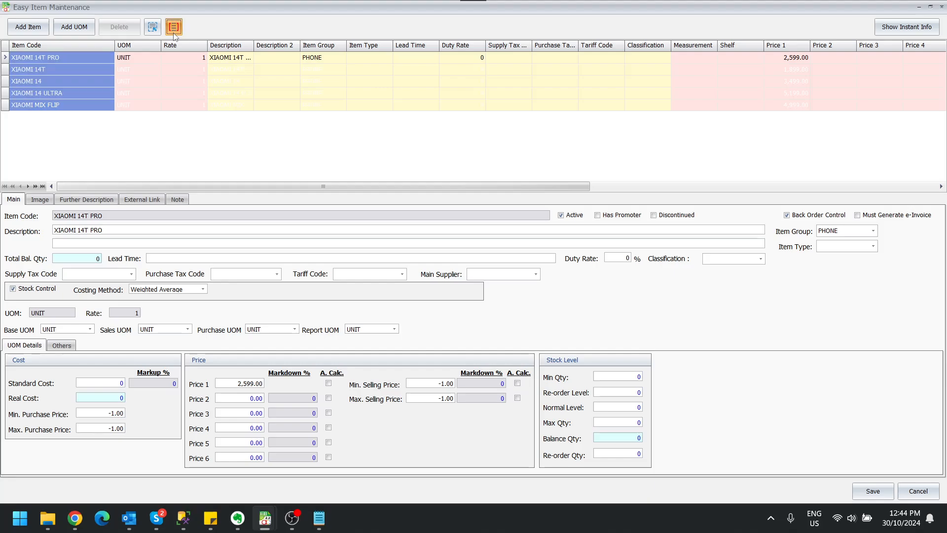
left_click(173, 27)
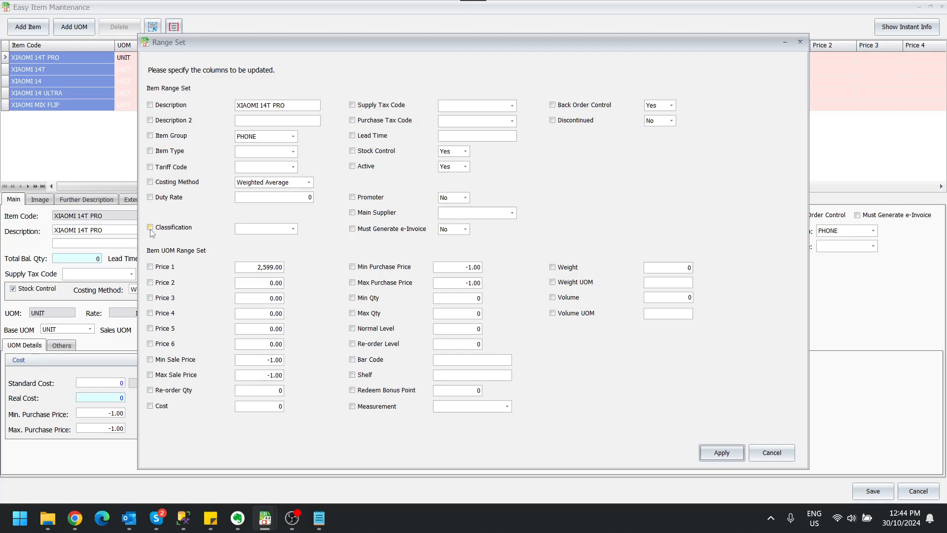
Range Set the Classification column to 003 and apply it to the five phones.
left_click(293, 228)
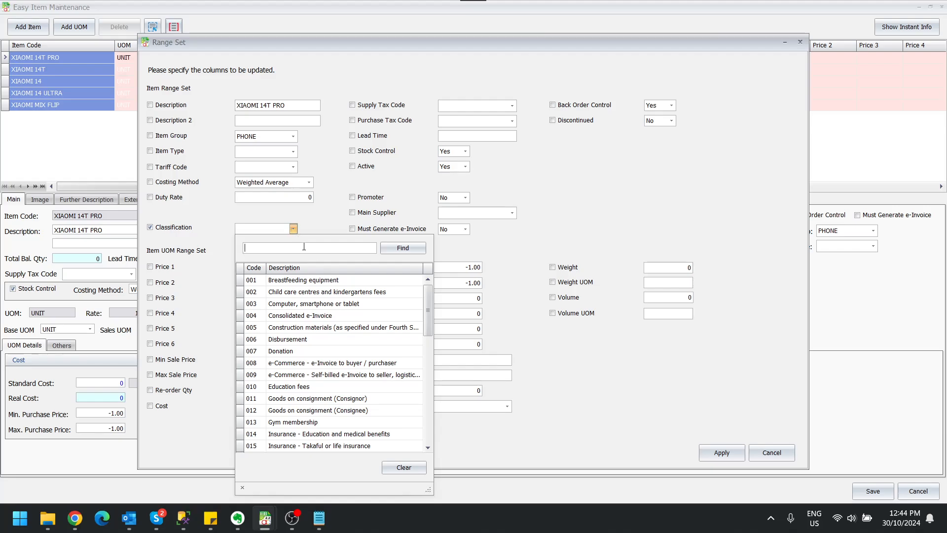
left_click(314, 304)
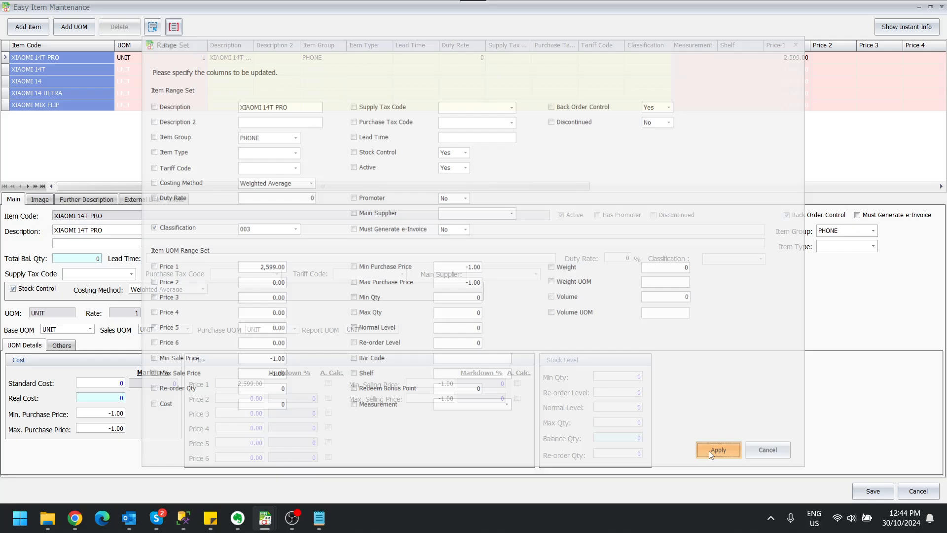
left_click(718, 449)
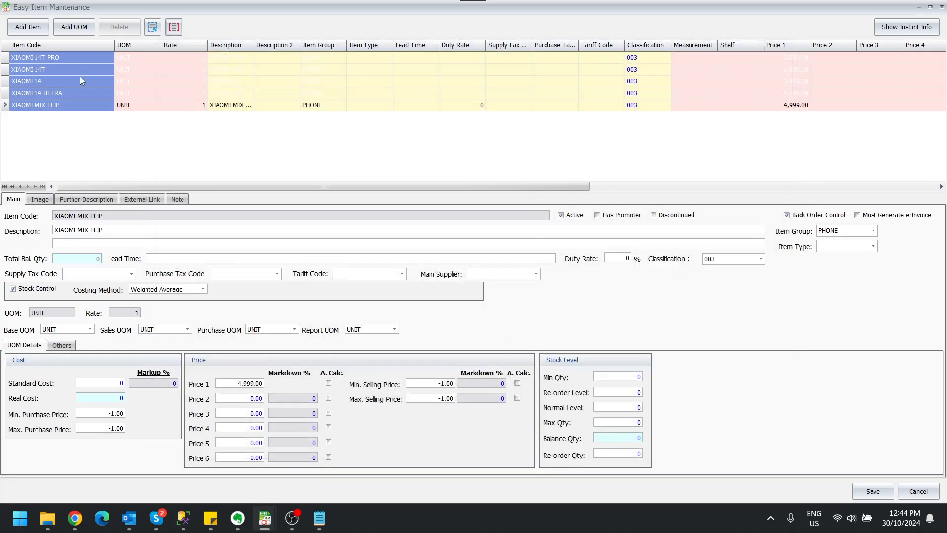
mouse_move(562, 99)
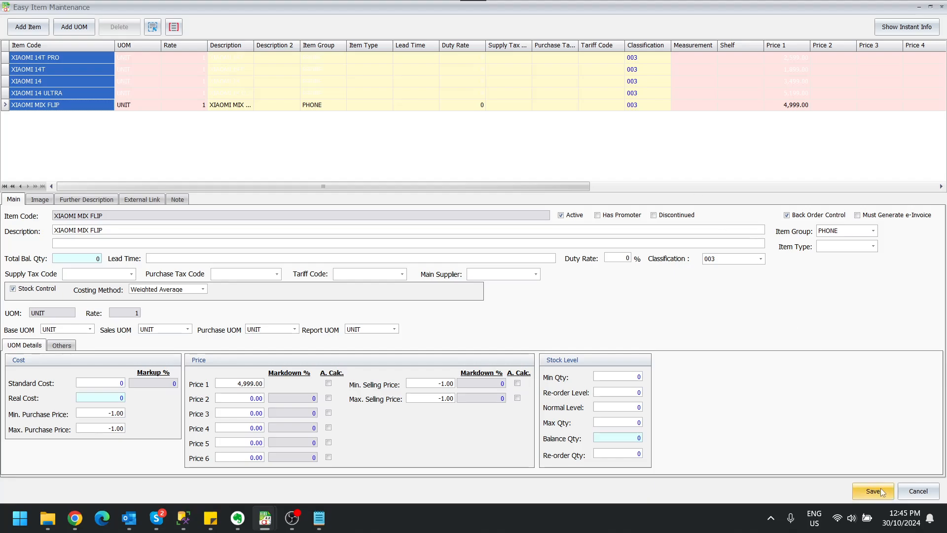
Save, refresh the stock list, and check XIAOMI 14 and 14T PRO show 003.
left_click(872, 491)
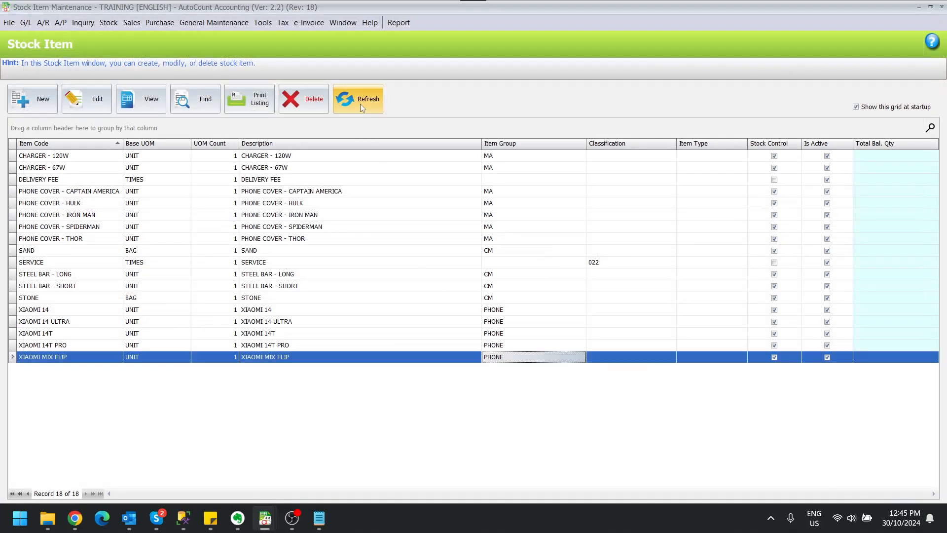
left_click(358, 99)
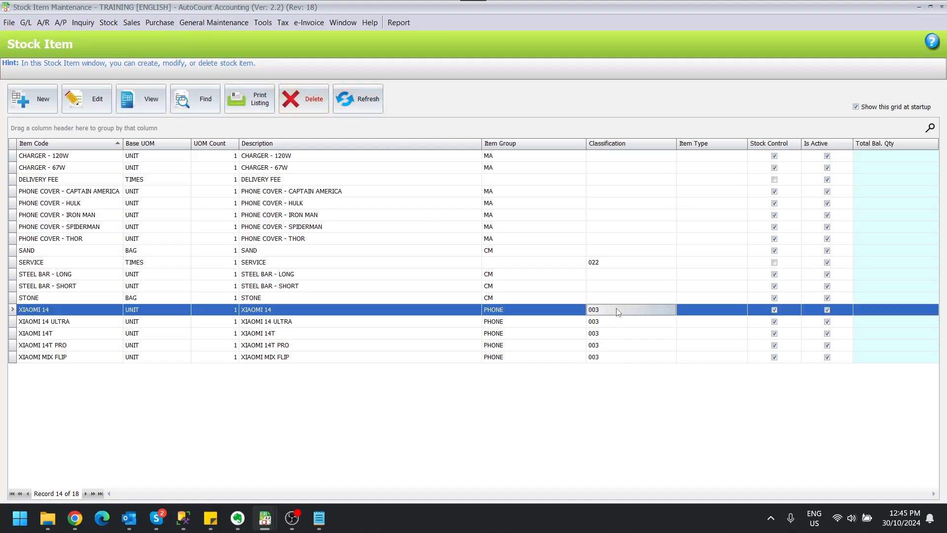
left_click(630, 345)
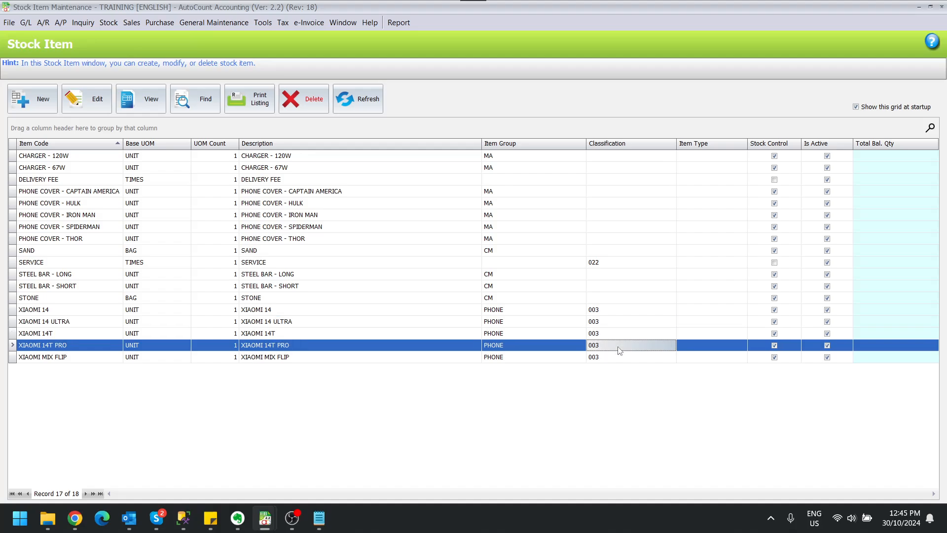
left_click(630, 321)
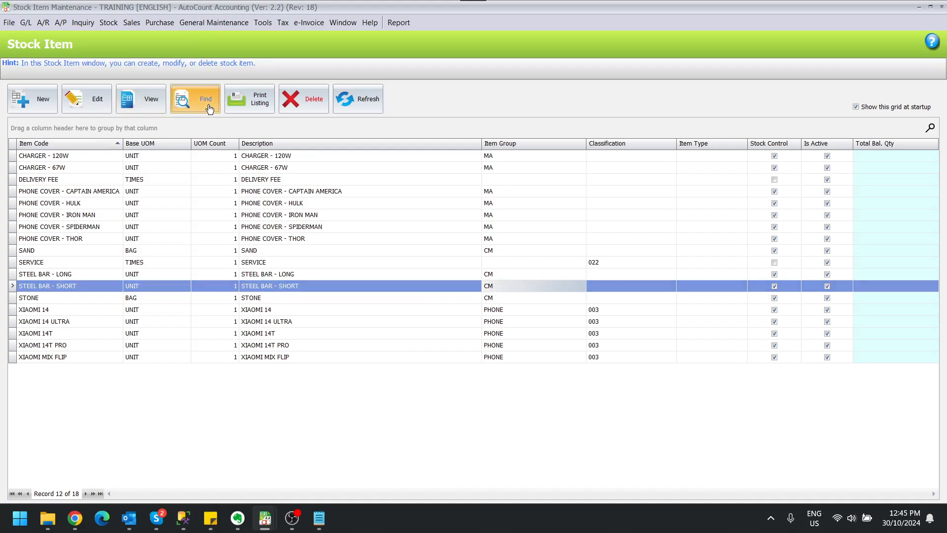
Search item group CM, check all four results, and load them into Easy Item.
left_click(206, 99)
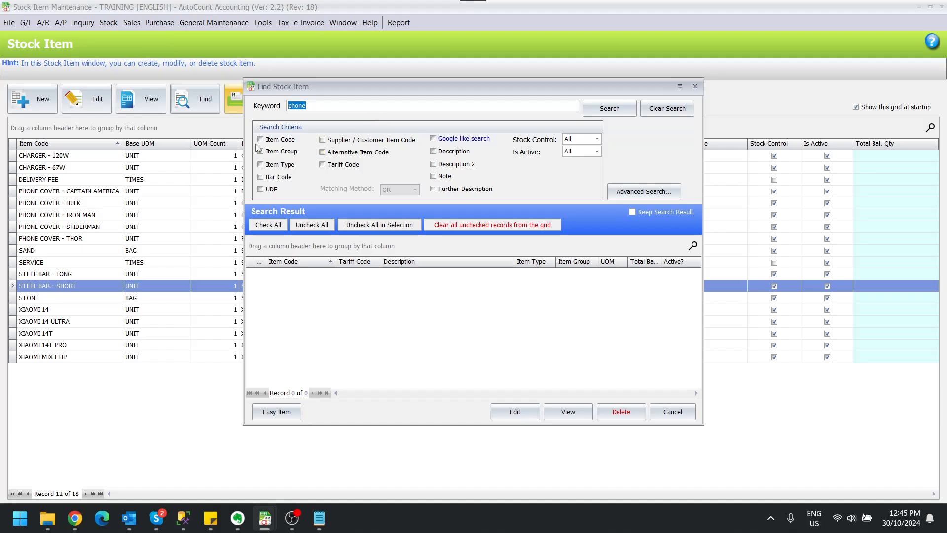
left_click(260, 151)
type("CM")
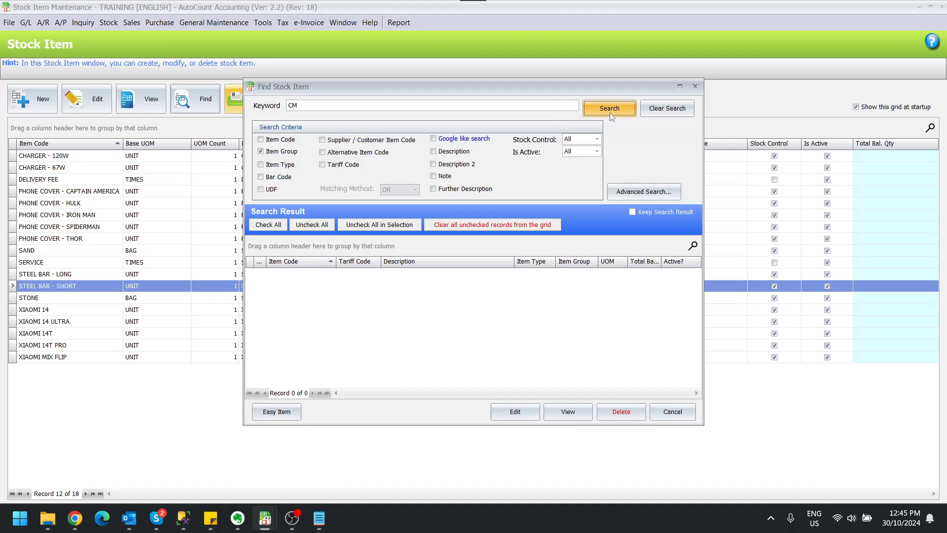
left_click(609, 108)
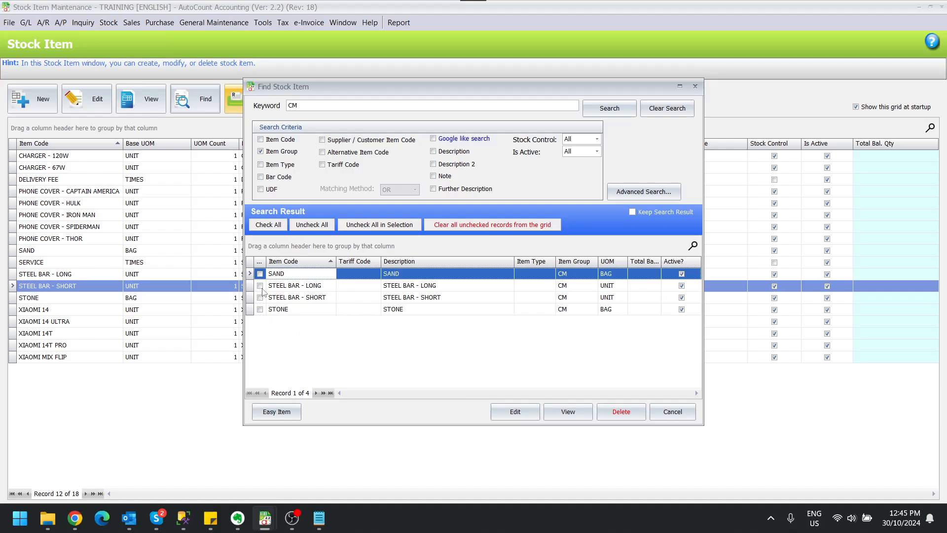
left_click(268, 224)
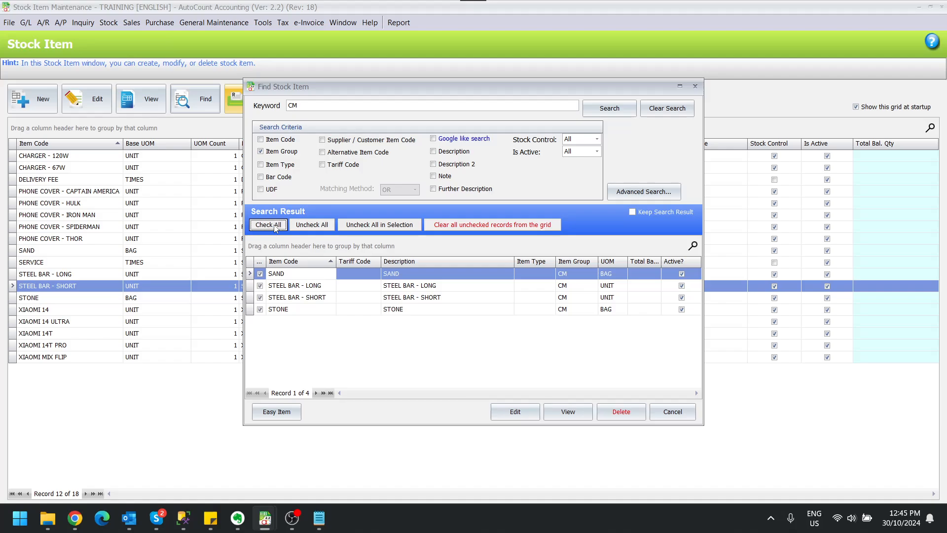
left_click(276, 412)
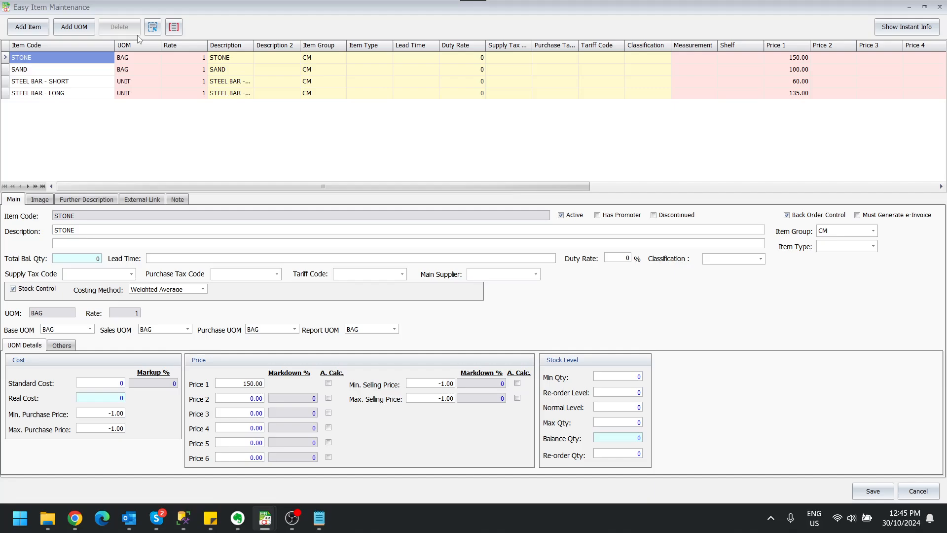
Mark all four CM rows and open the Range Set form.
left_click(173, 26)
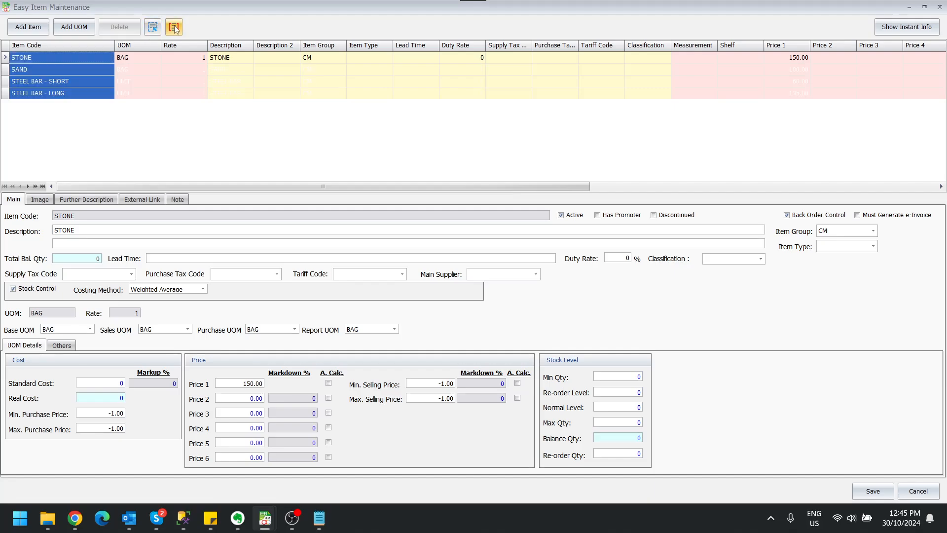
left_click(173, 26)
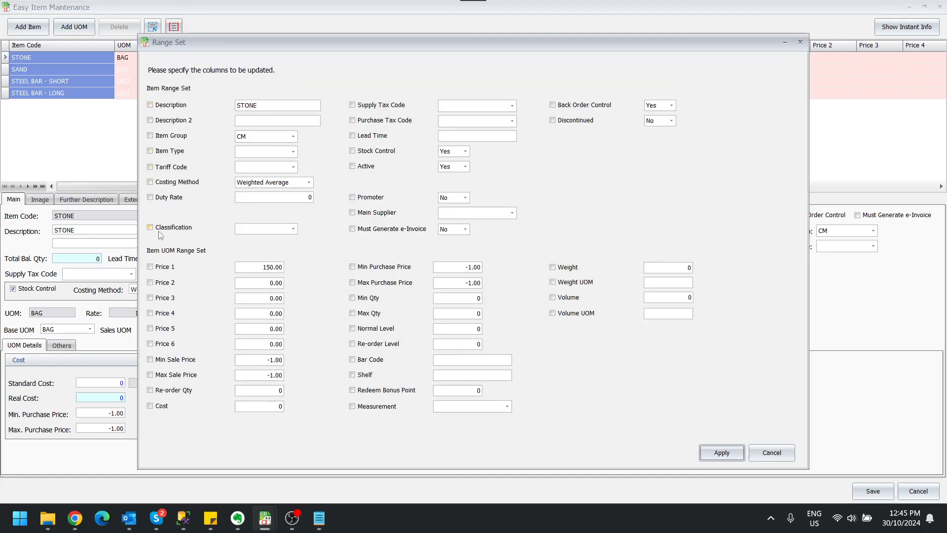
Range Set Classification 005 and Must Generate e-Invoice Yes for the four CM items.
left_click(295, 229)
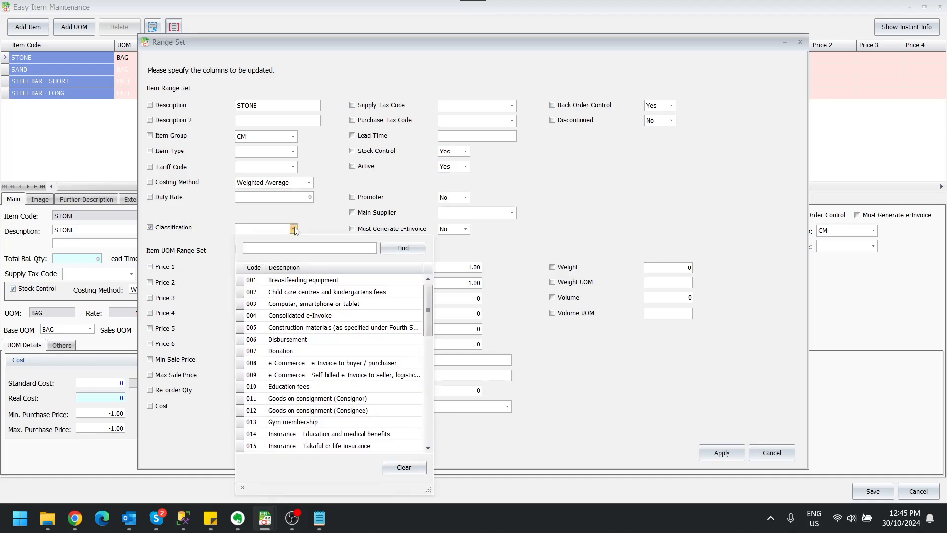
left_click(326, 291)
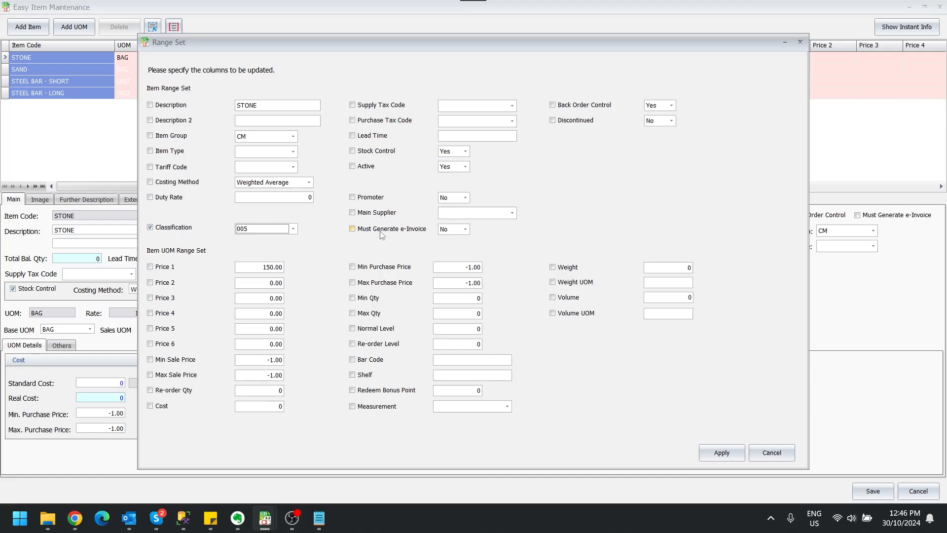
mouse_move(346, 237)
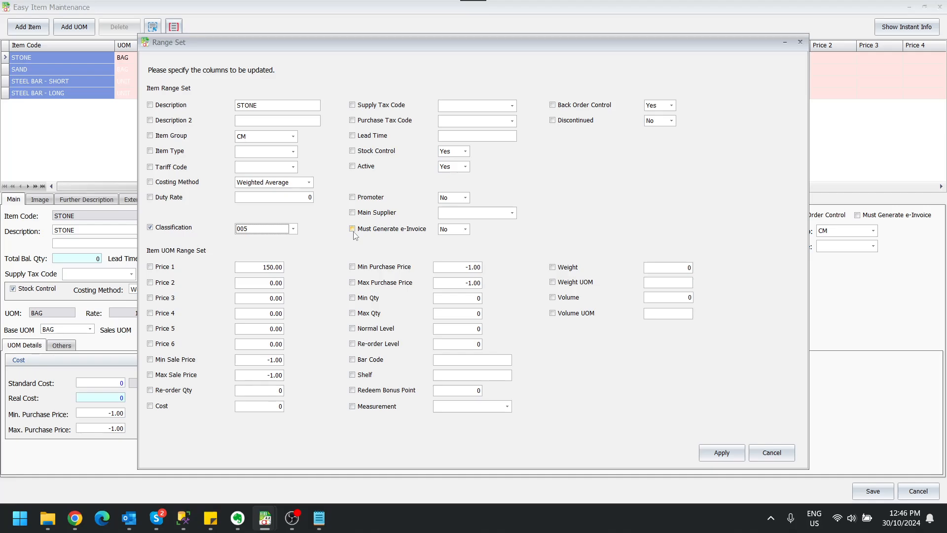
left_click(352, 228)
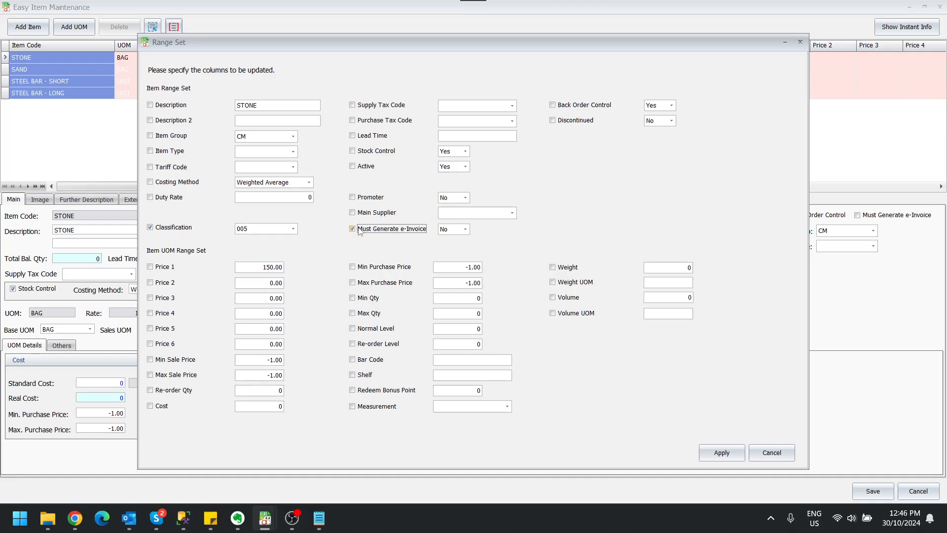
left_click(465, 229)
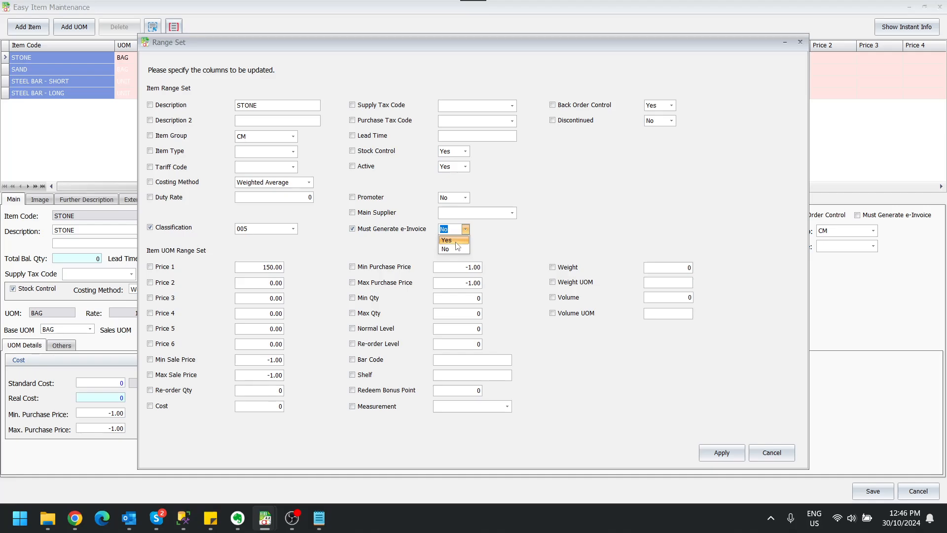
left_click(447, 240)
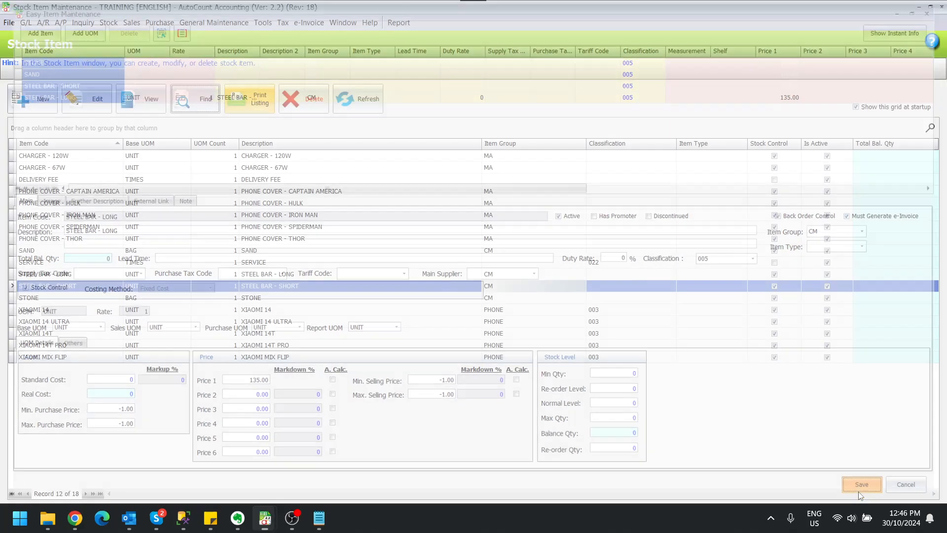
Save, then view SAND to confirm classification 005 and required e-Invoice.
left_click(861, 484)
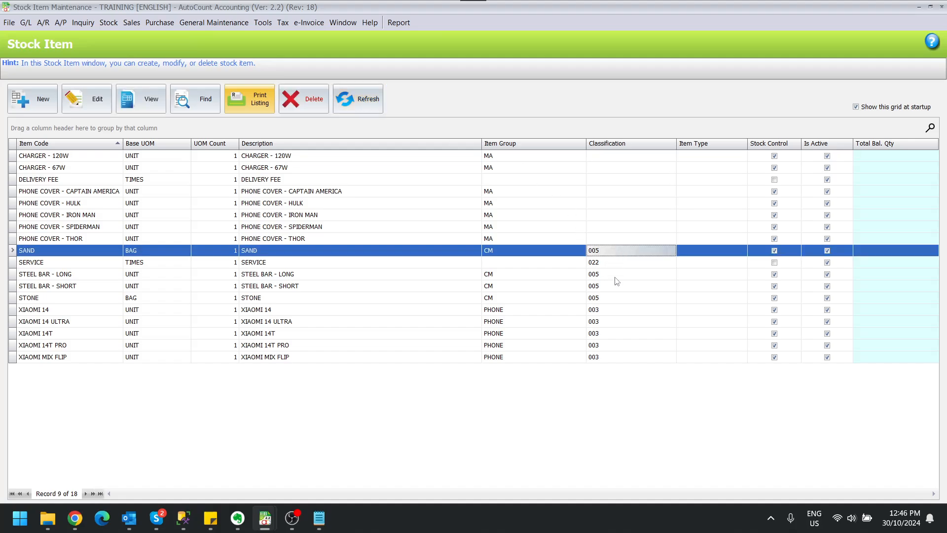
left_click(28, 297)
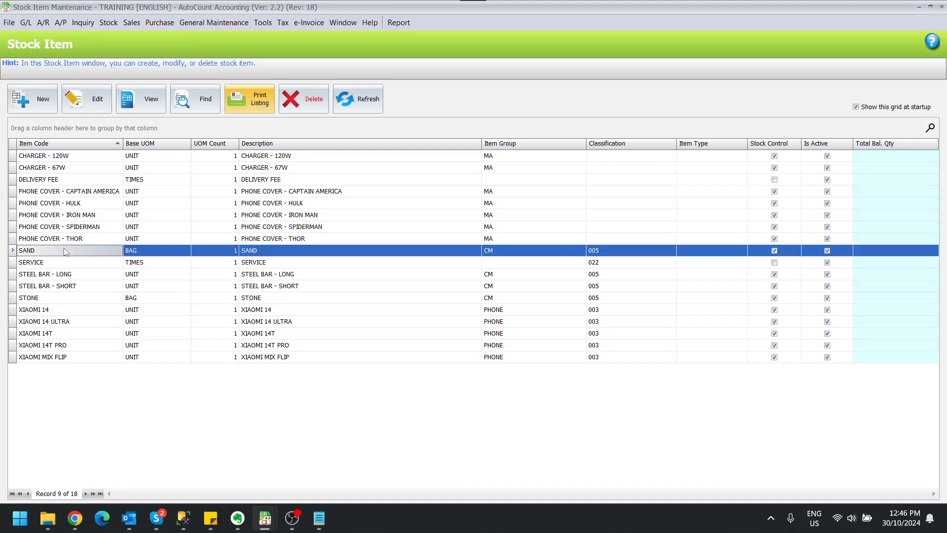
left_click(140, 98)
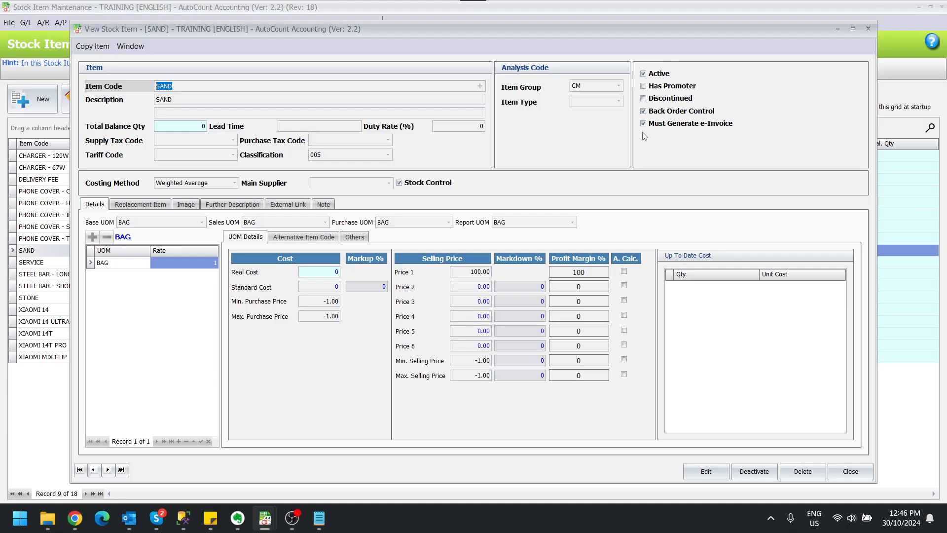
left_click(850, 472)
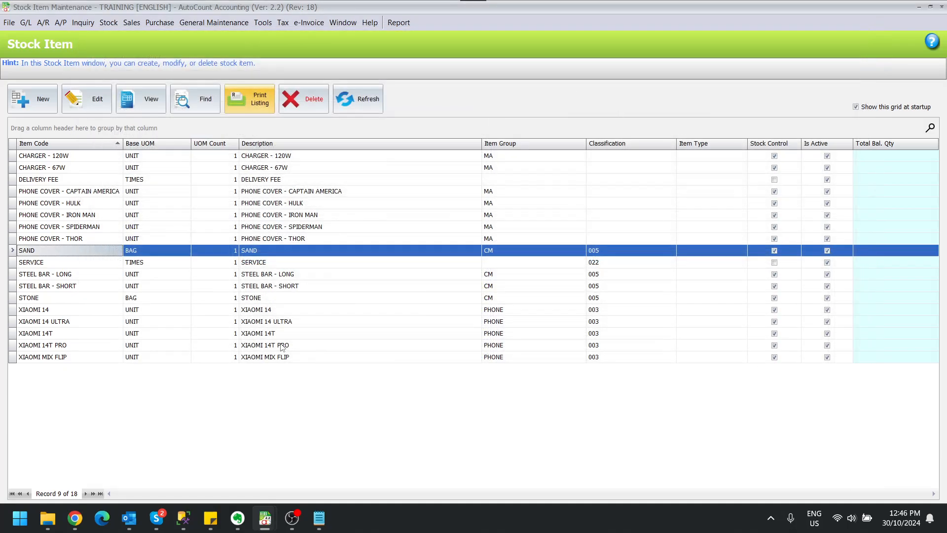